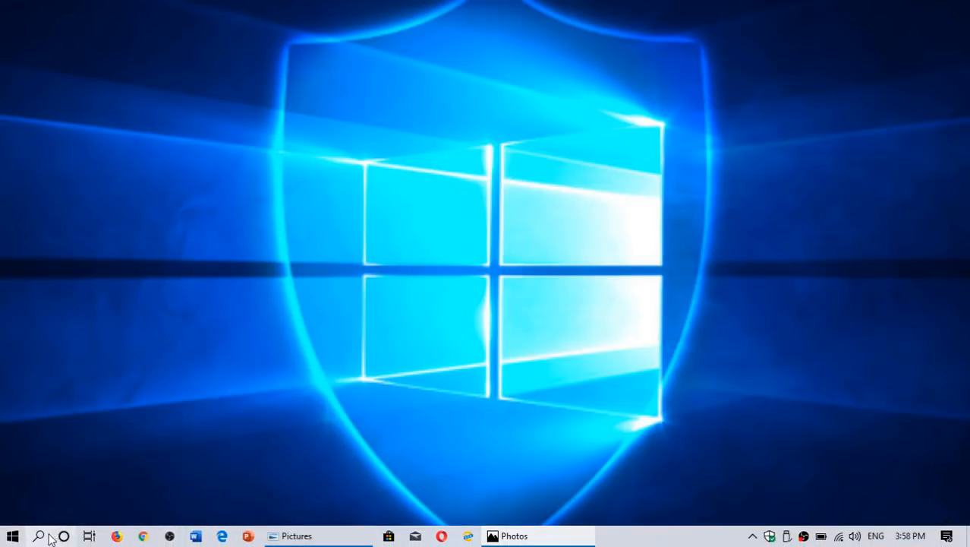
Step: Search the taskbar for 'winver' to find the Windows version reporting tool
click(40, 535)
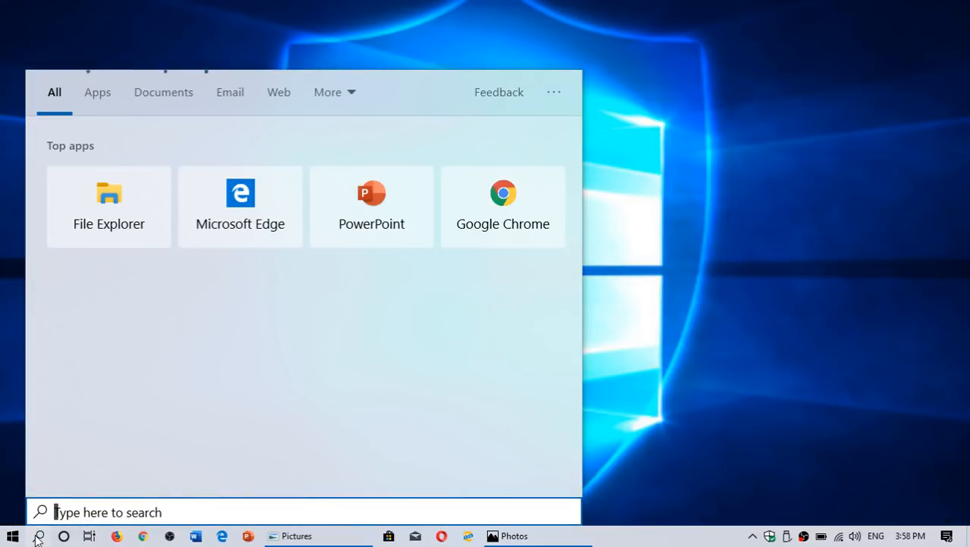
text(winver)
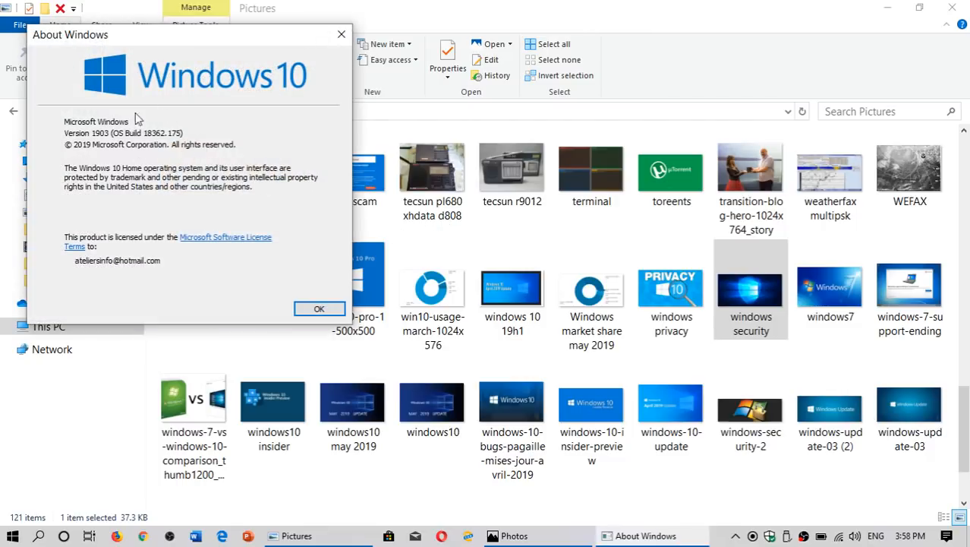
mouse_move(119, 140)
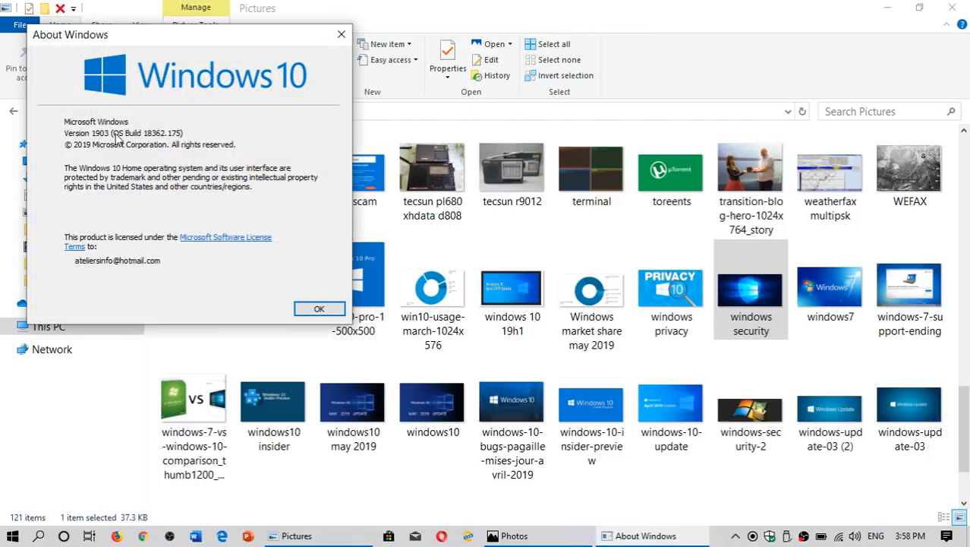
mouse_move(340, 35)
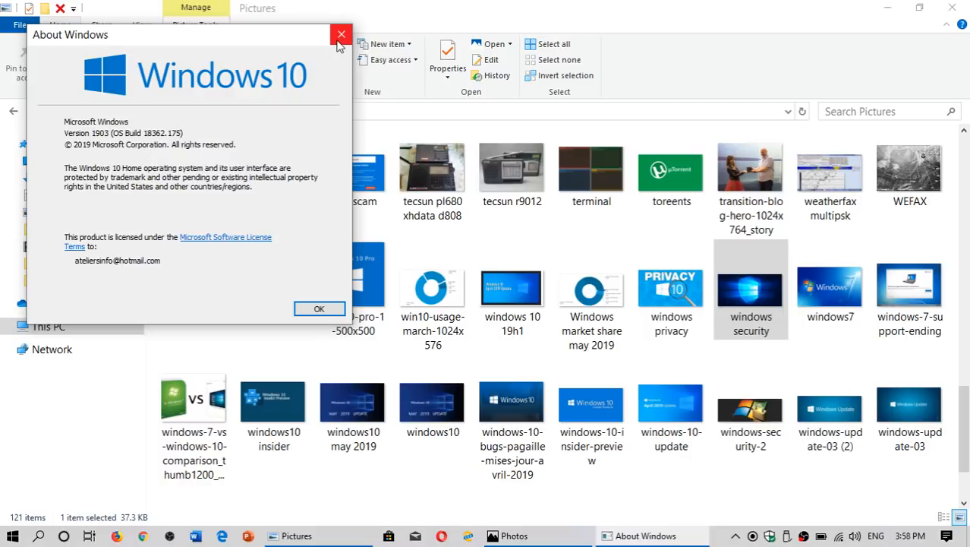